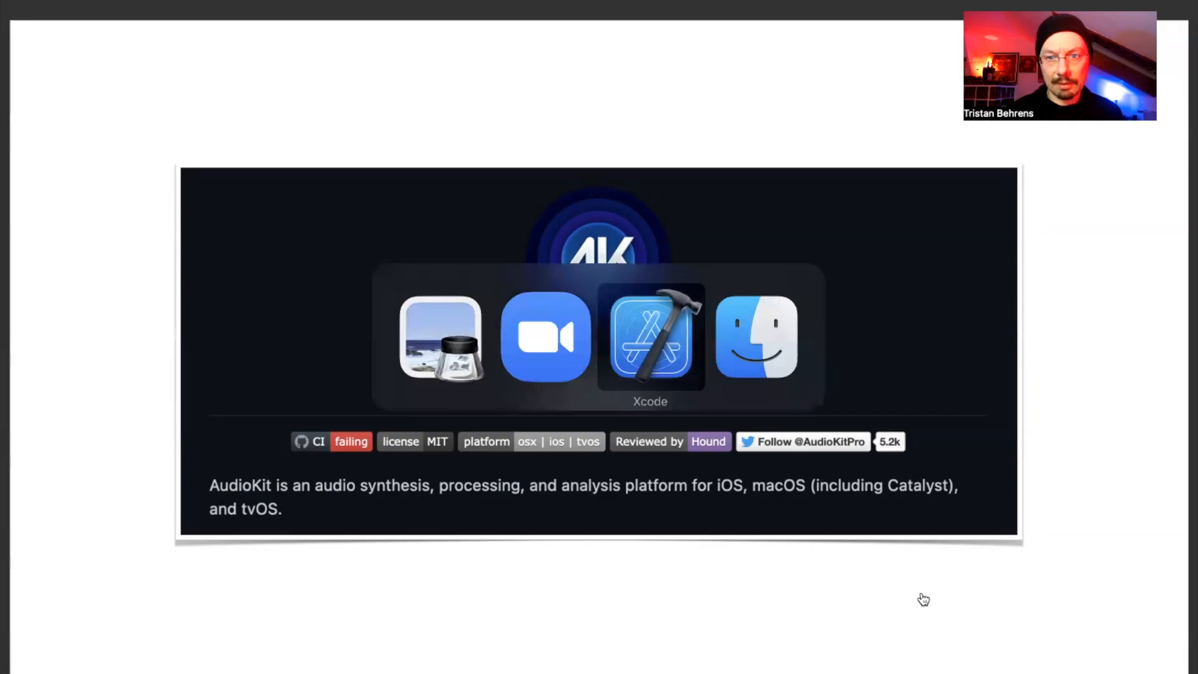
Switch to Xcode and select the gpt_jsfakes Core ML model in the AIComposer project
left_click(650, 338)
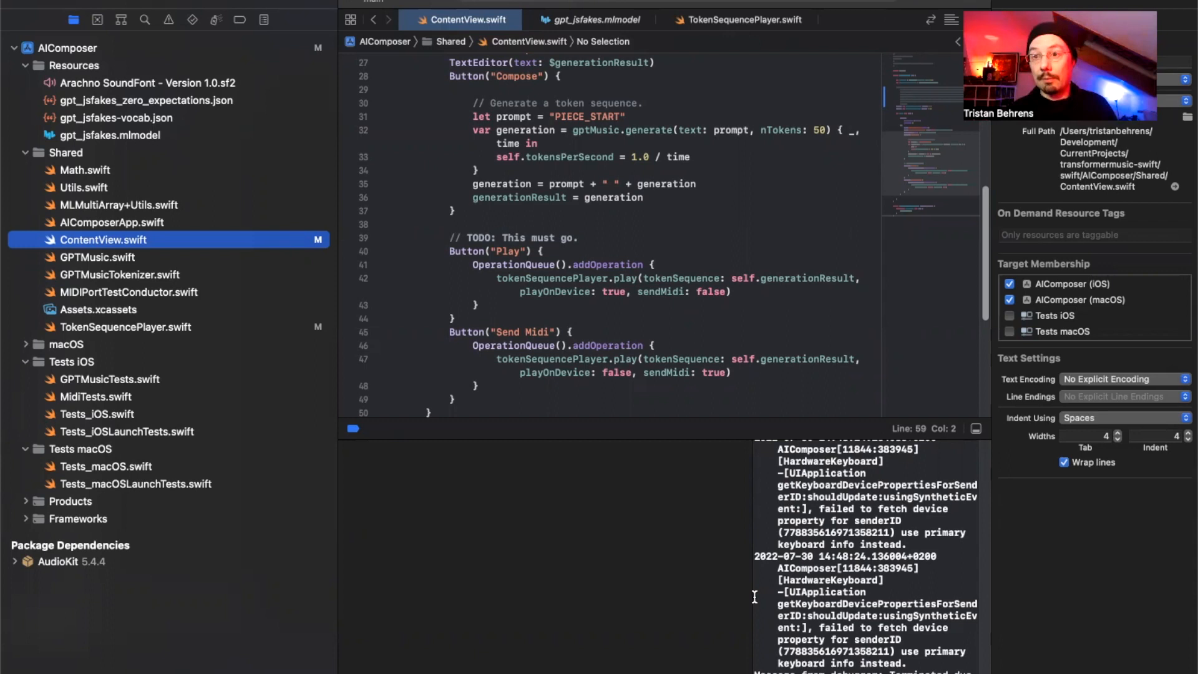
mouse_move(426, 487)
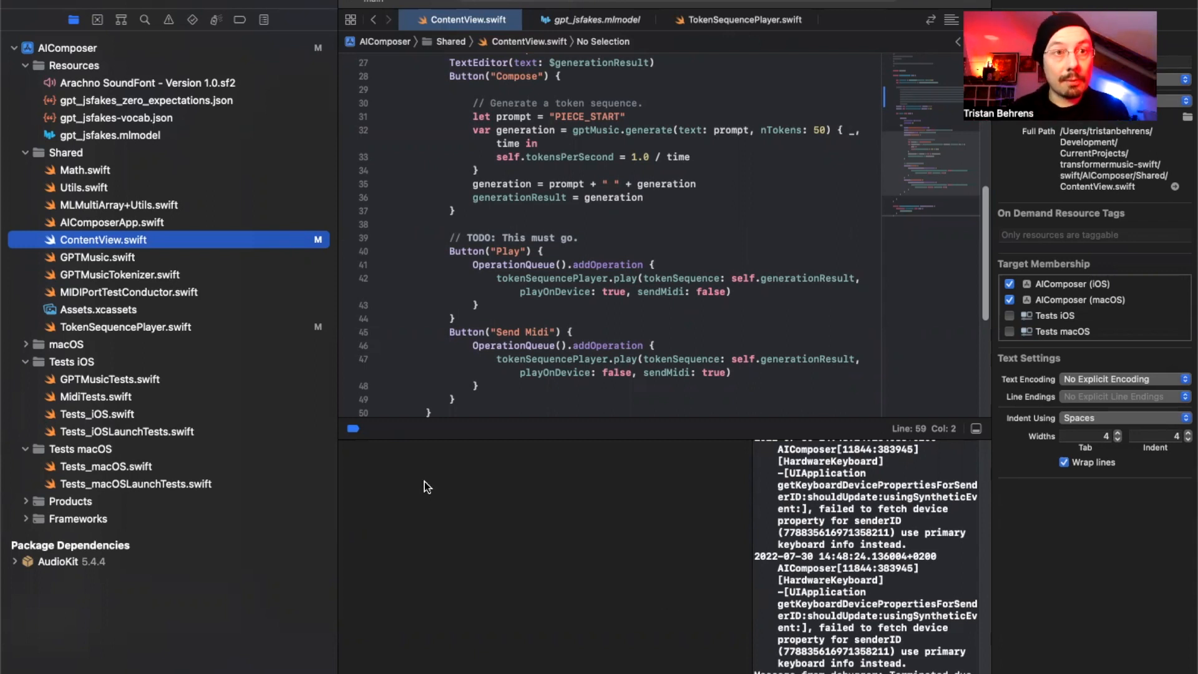
mouse_move(261, 350)
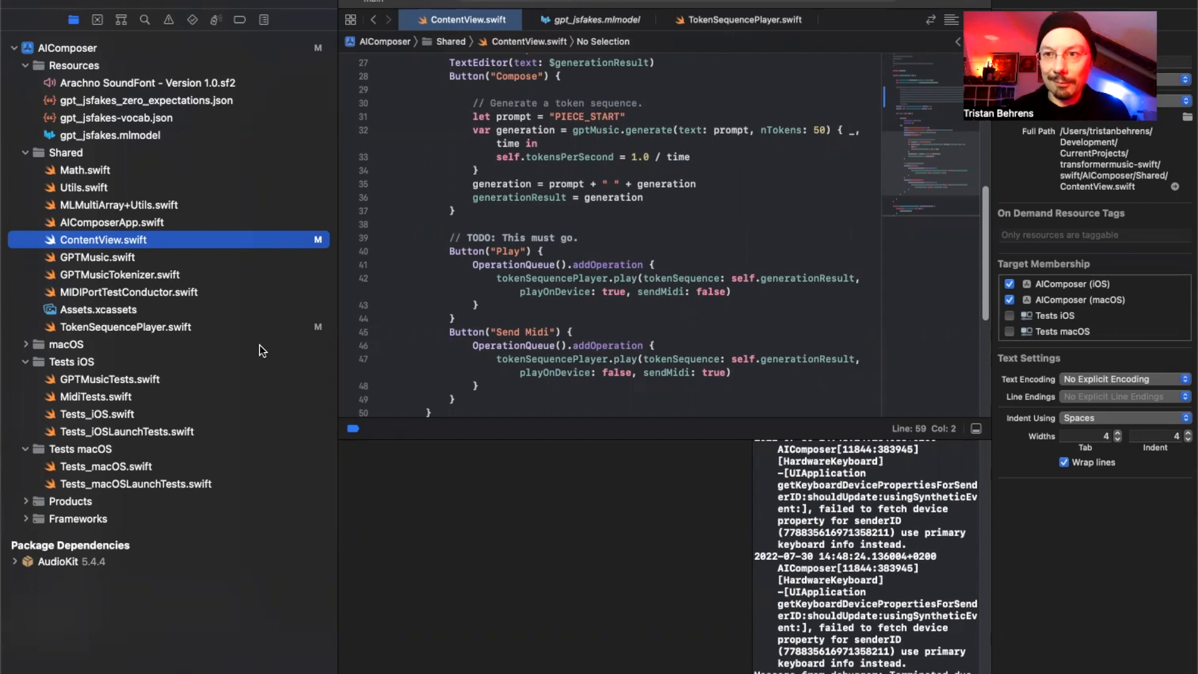
mouse_move(255, 338)
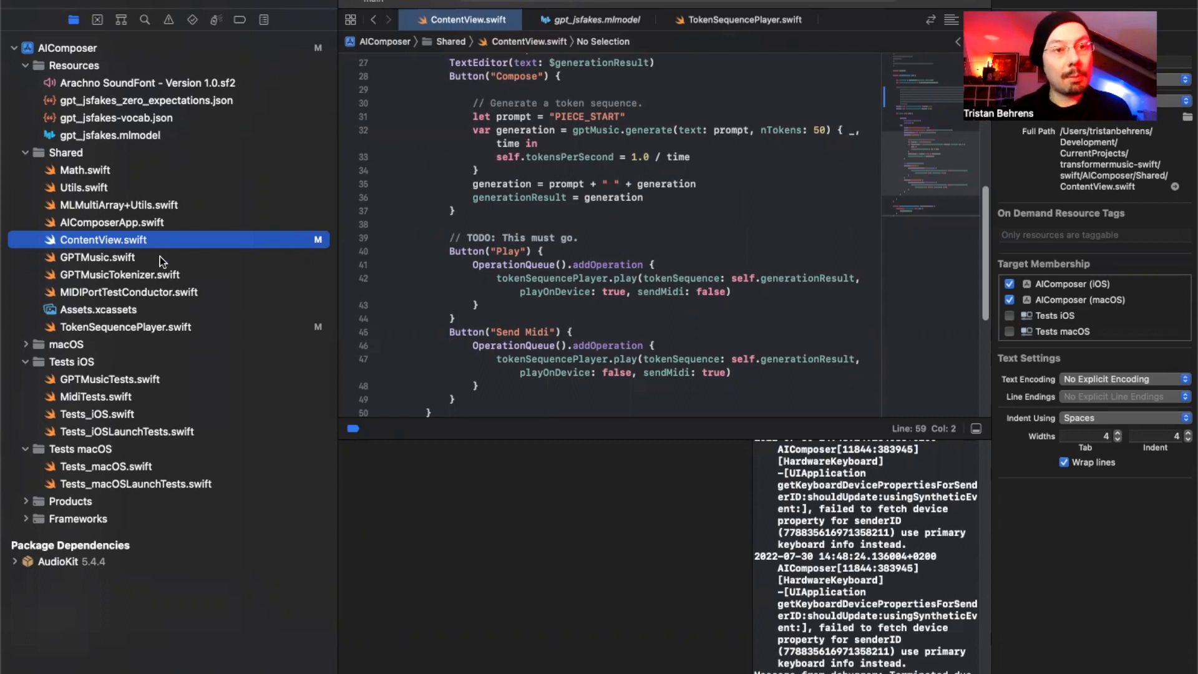
mouse_move(162, 163)
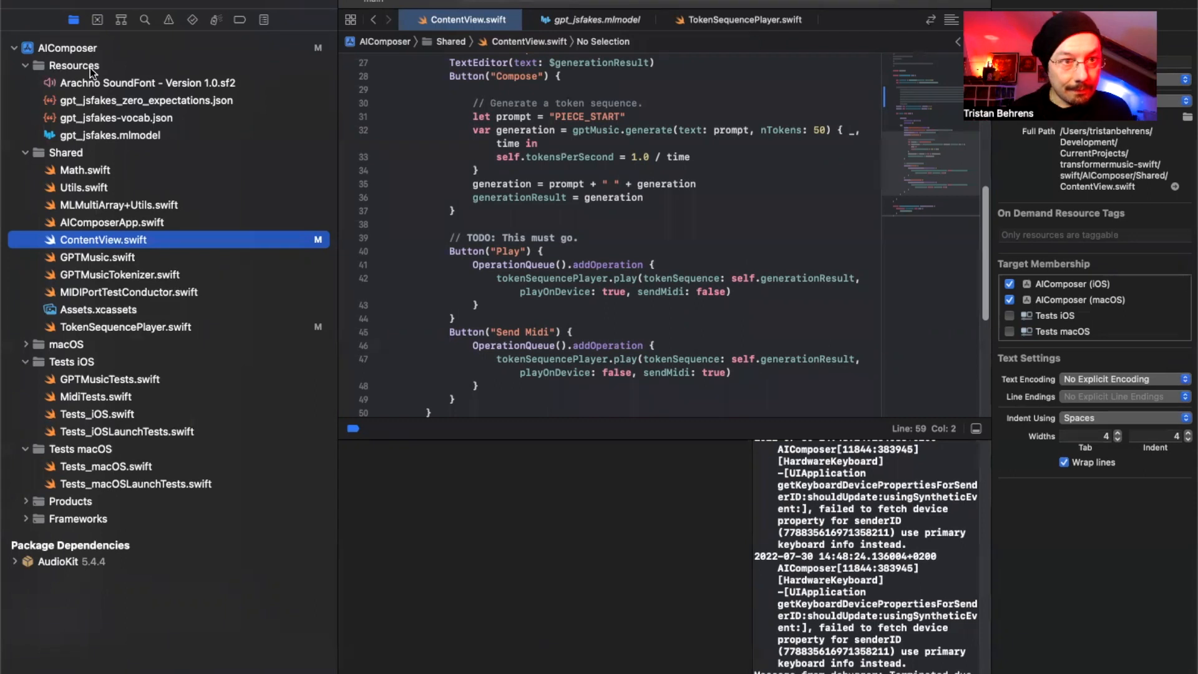
left_click(110, 135)
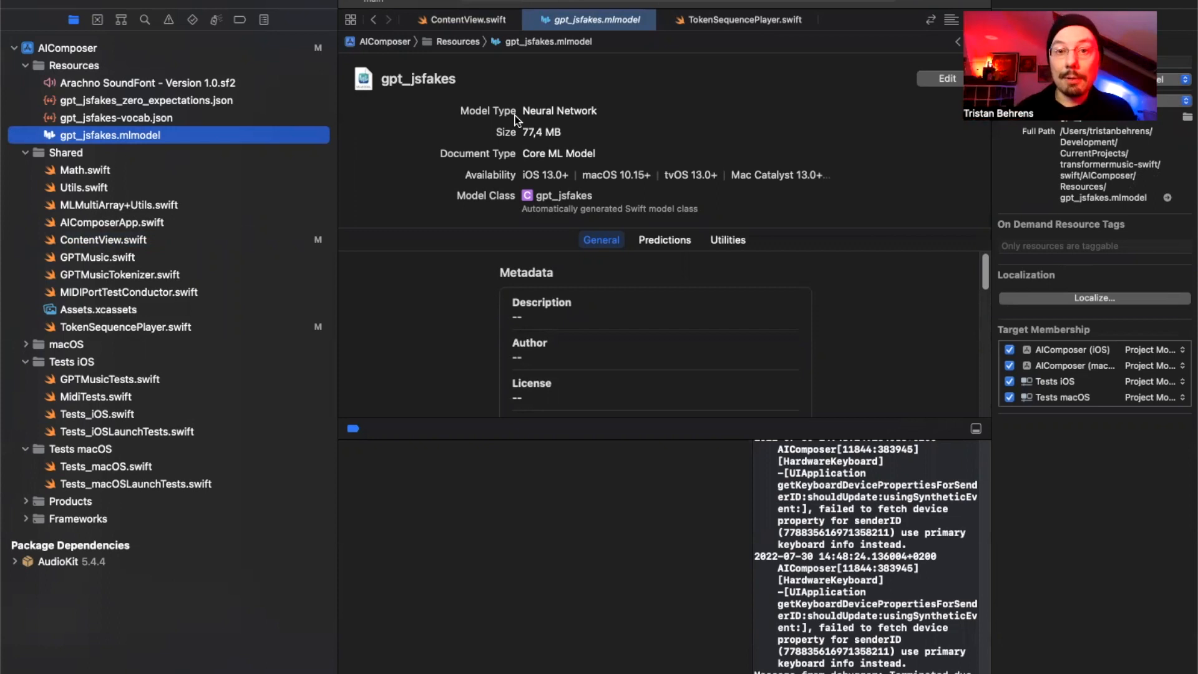
mouse_move(576, 157)
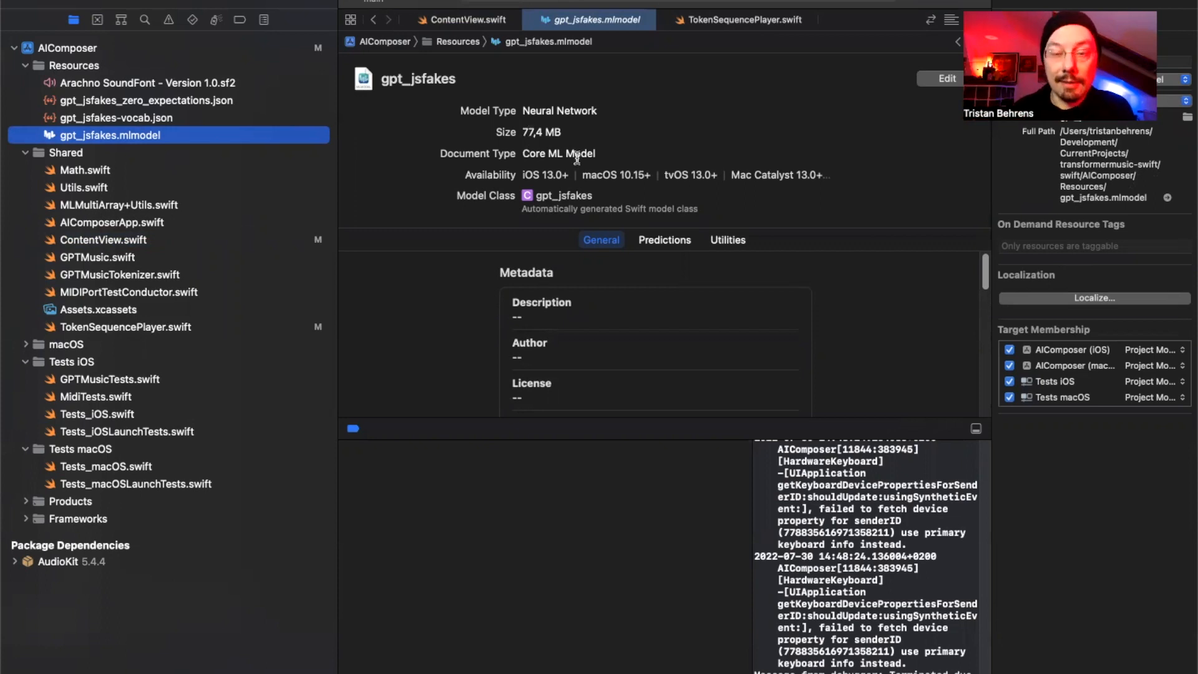
mouse_move(726, 177)
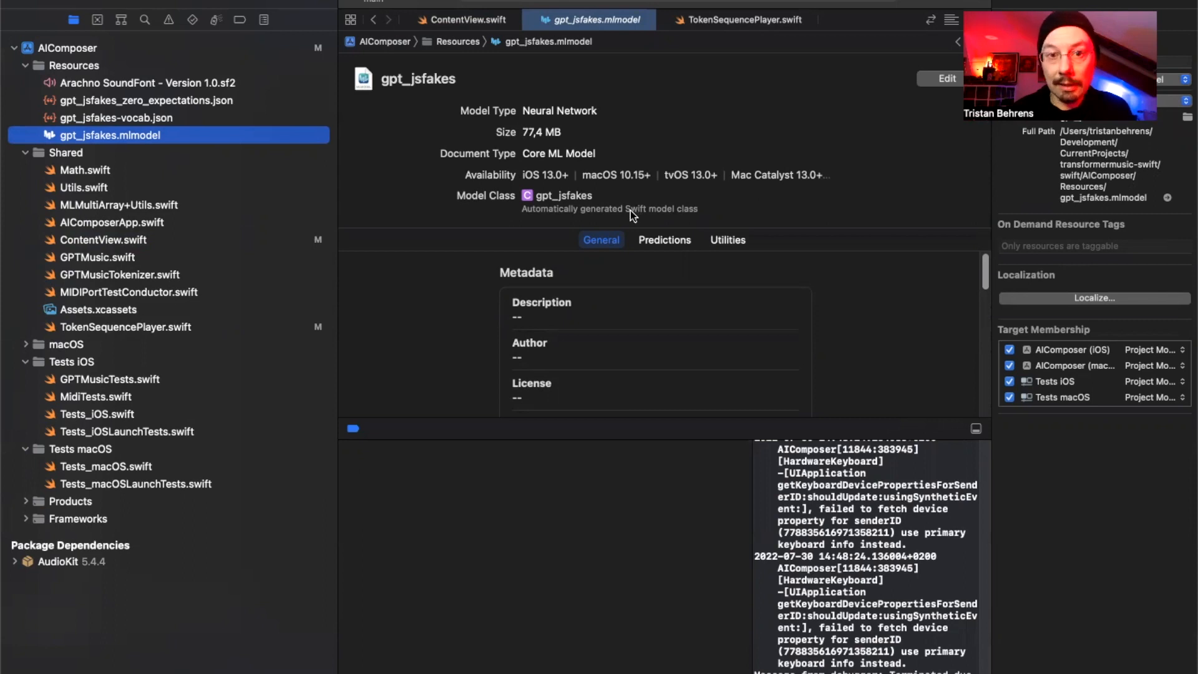
mouse_move(619, 186)
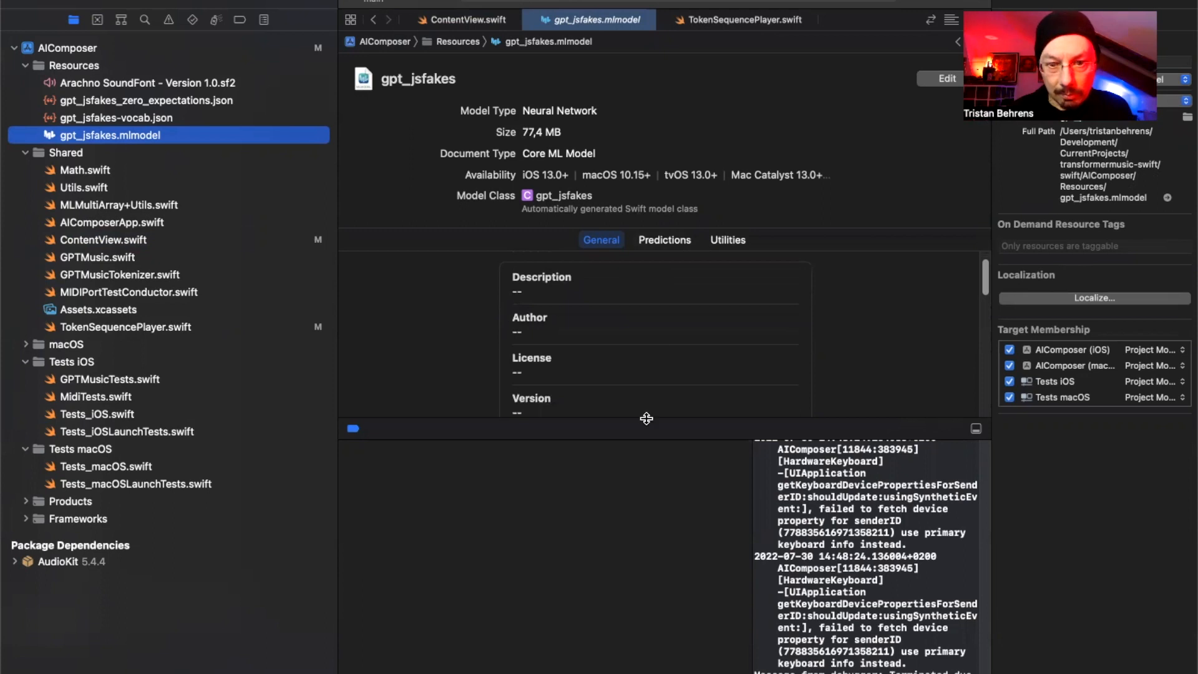
Scroll the gpt_jsfakes General details and view input_ids, position_ids and output_logits under Predictions
scroll("down", 3)
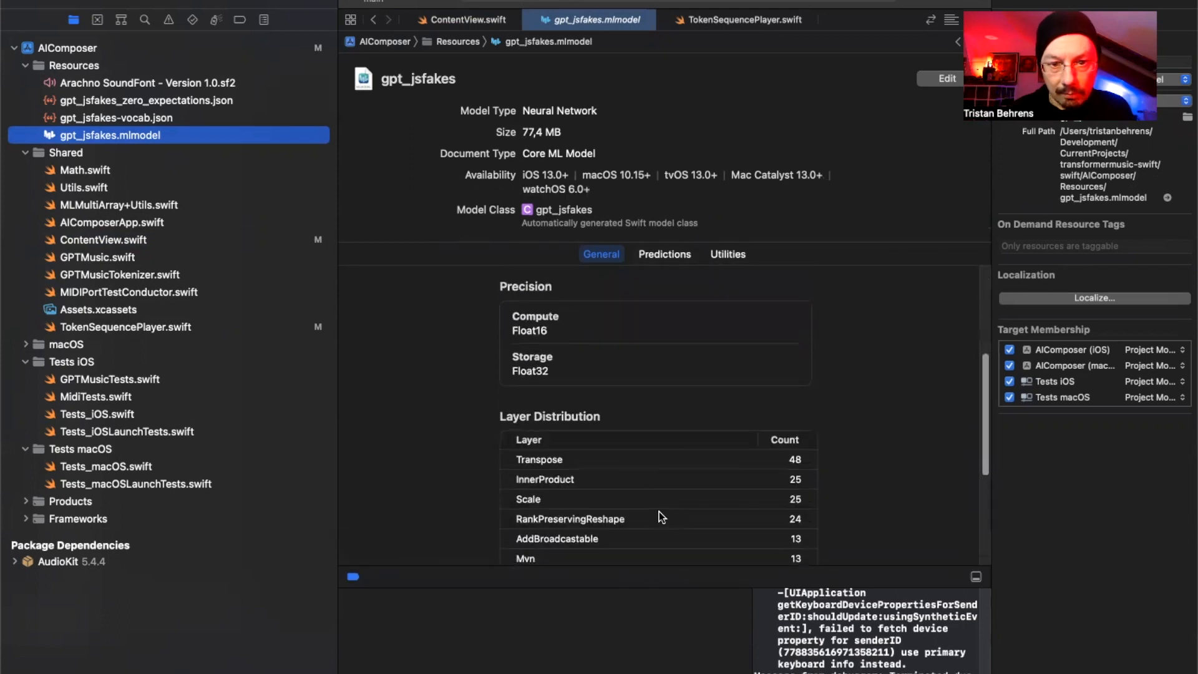
mouse_move(644, 463)
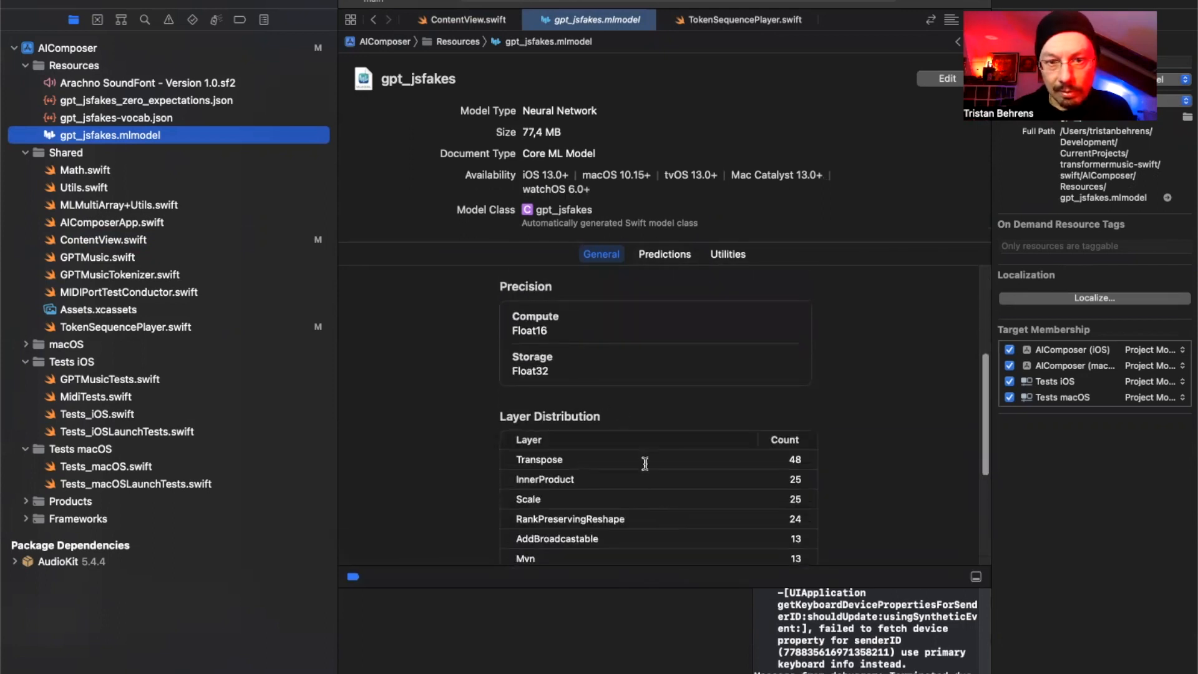
mouse_move(554, 345)
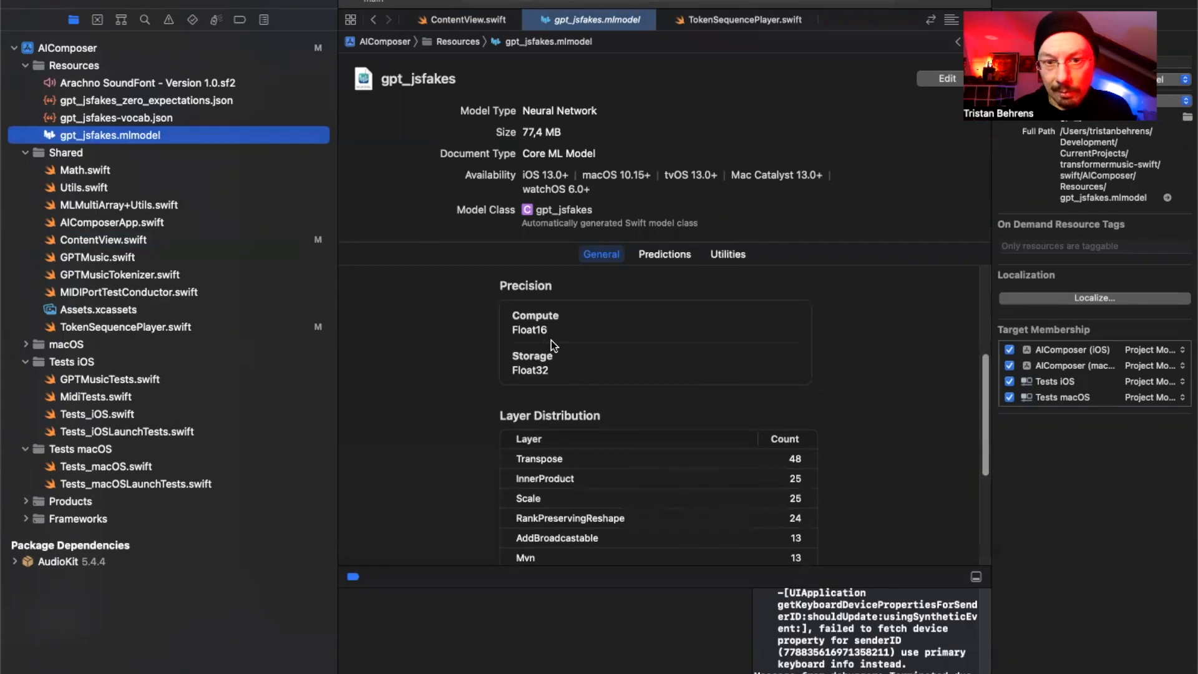
scroll("down", 3)
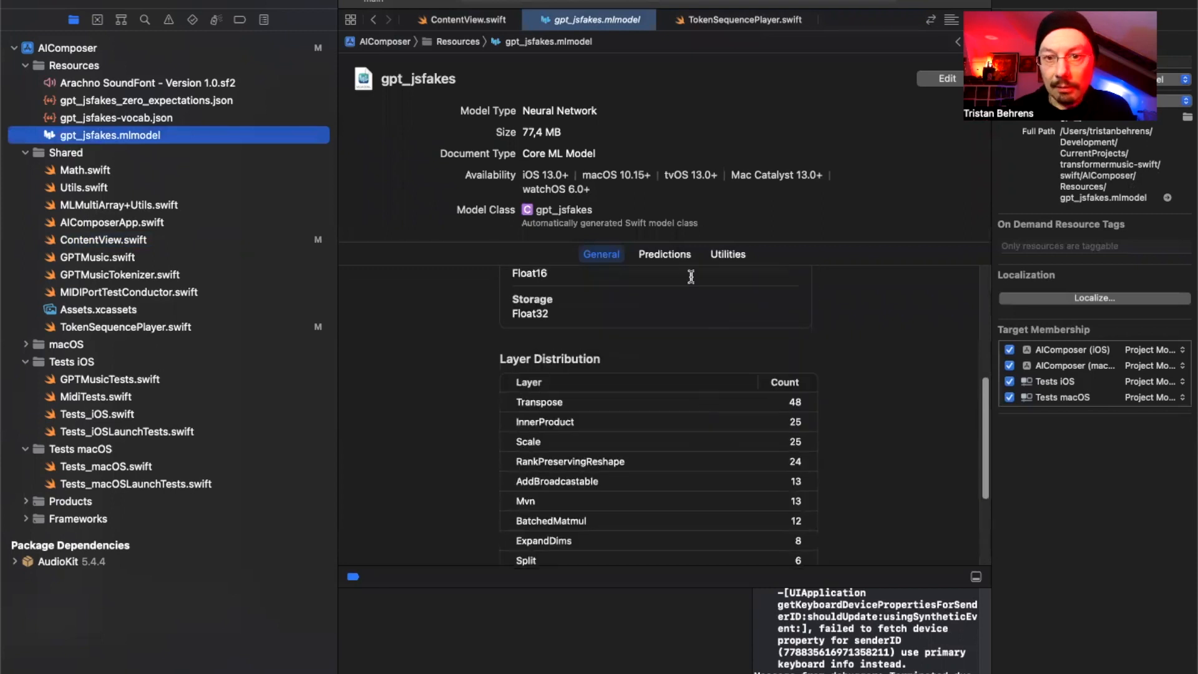
left_click(664, 254)
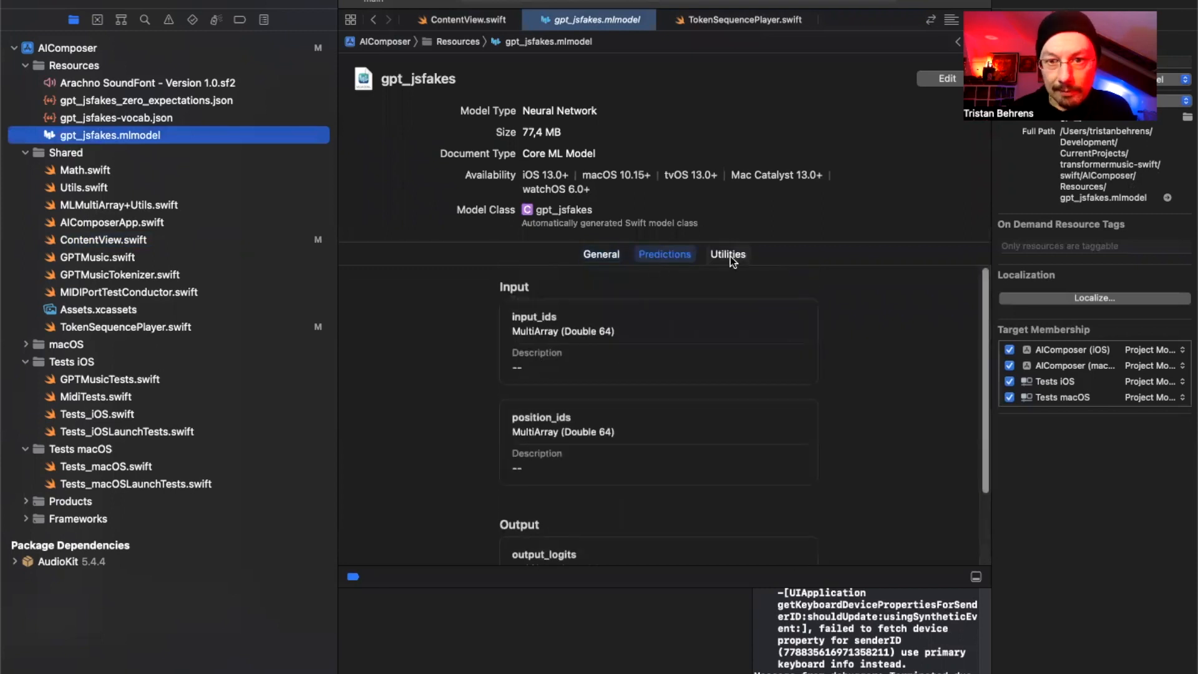
left_click(727, 254)
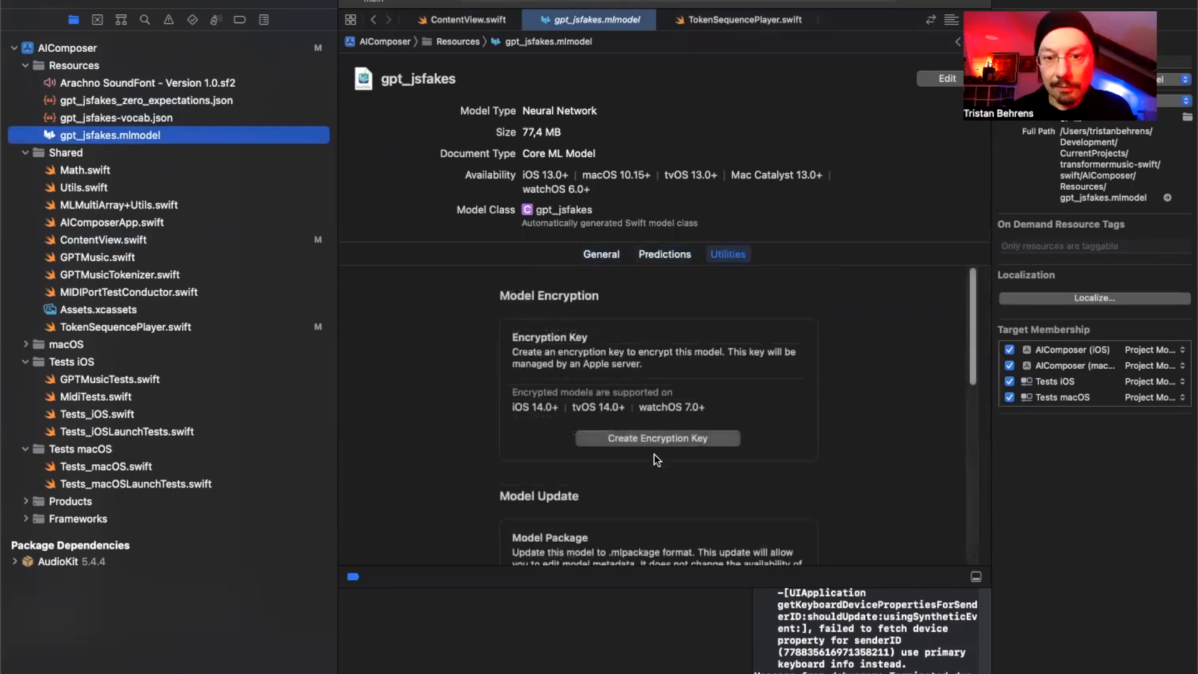
mouse_move(712, 453)
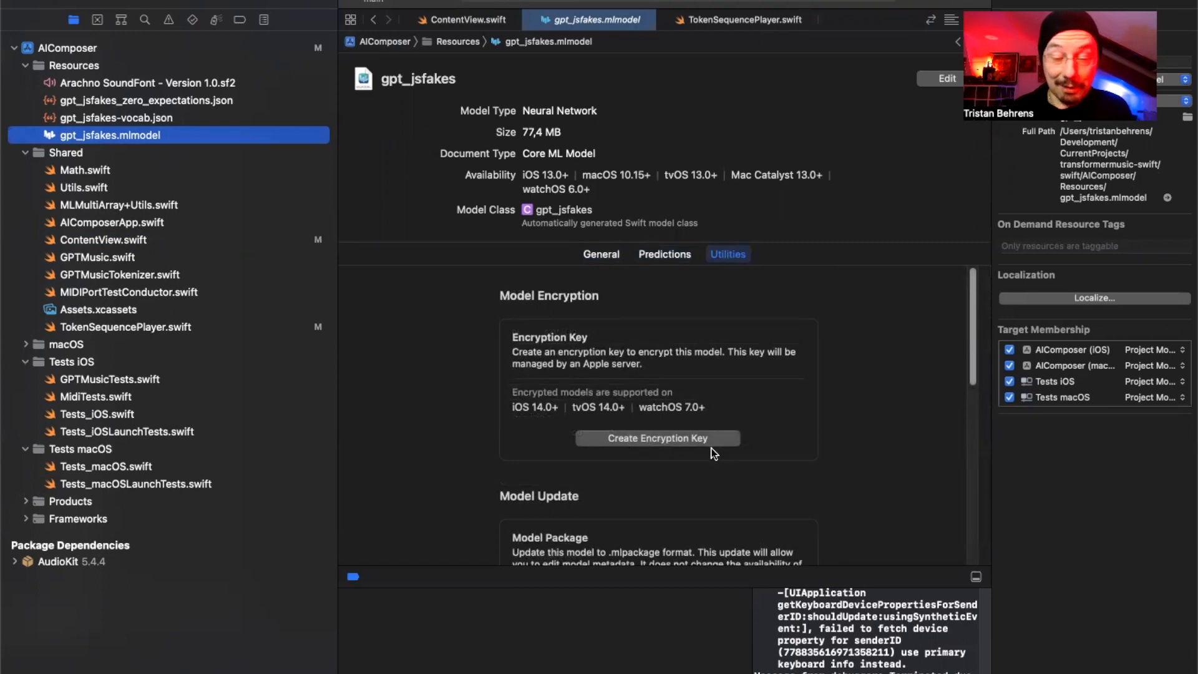
scroll("down", 3)
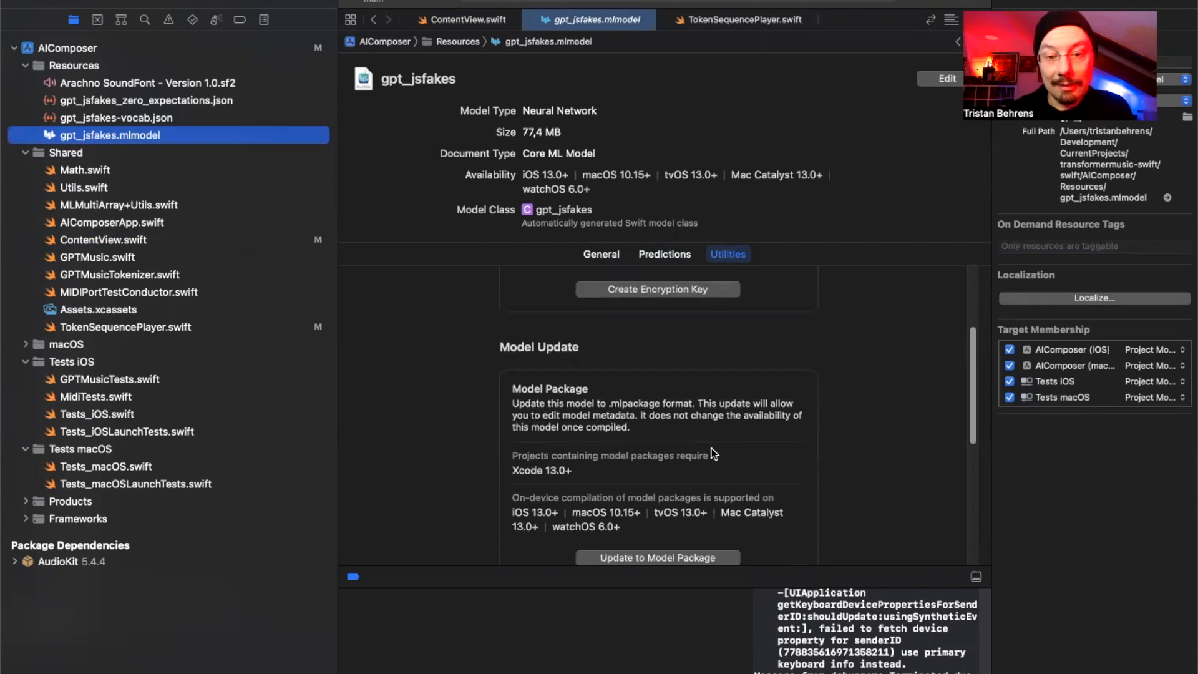
scroll("down", 3)
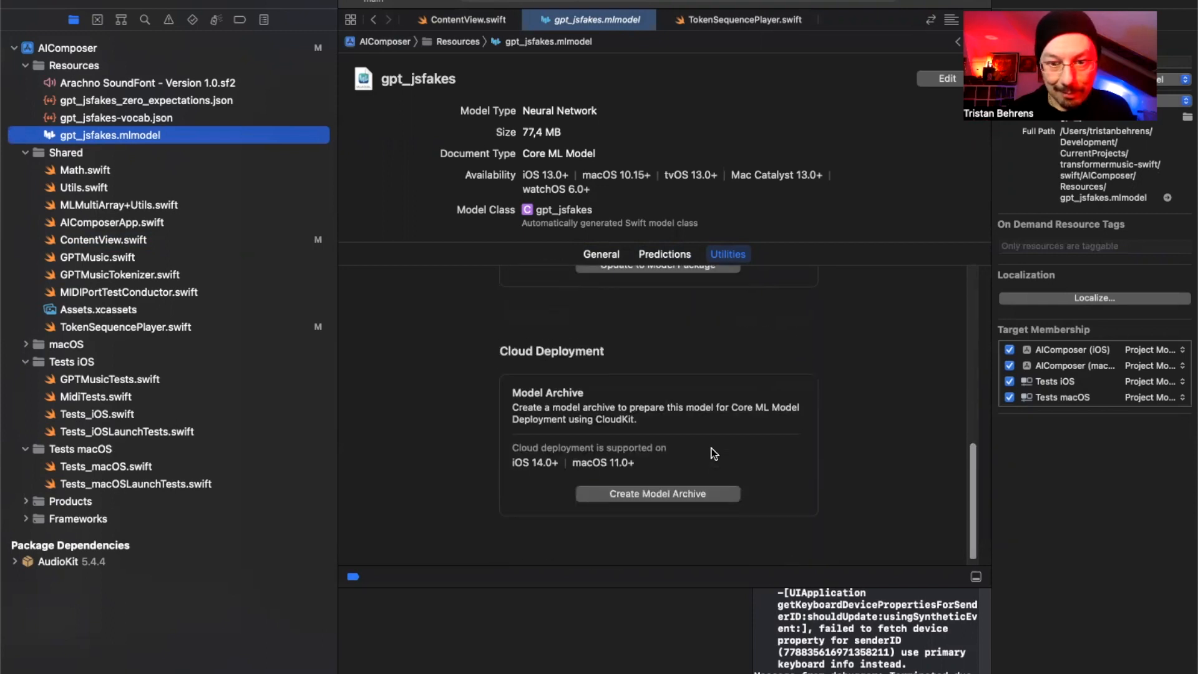
scroll("up", 3)
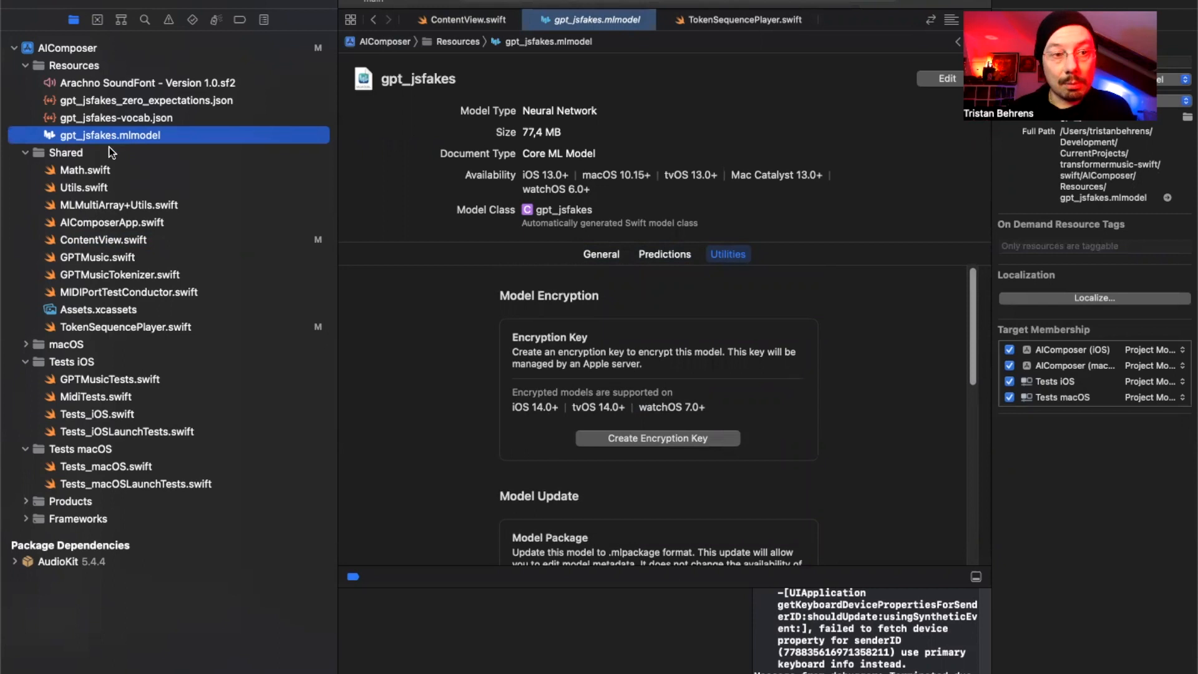
mouse_move(170, 193)
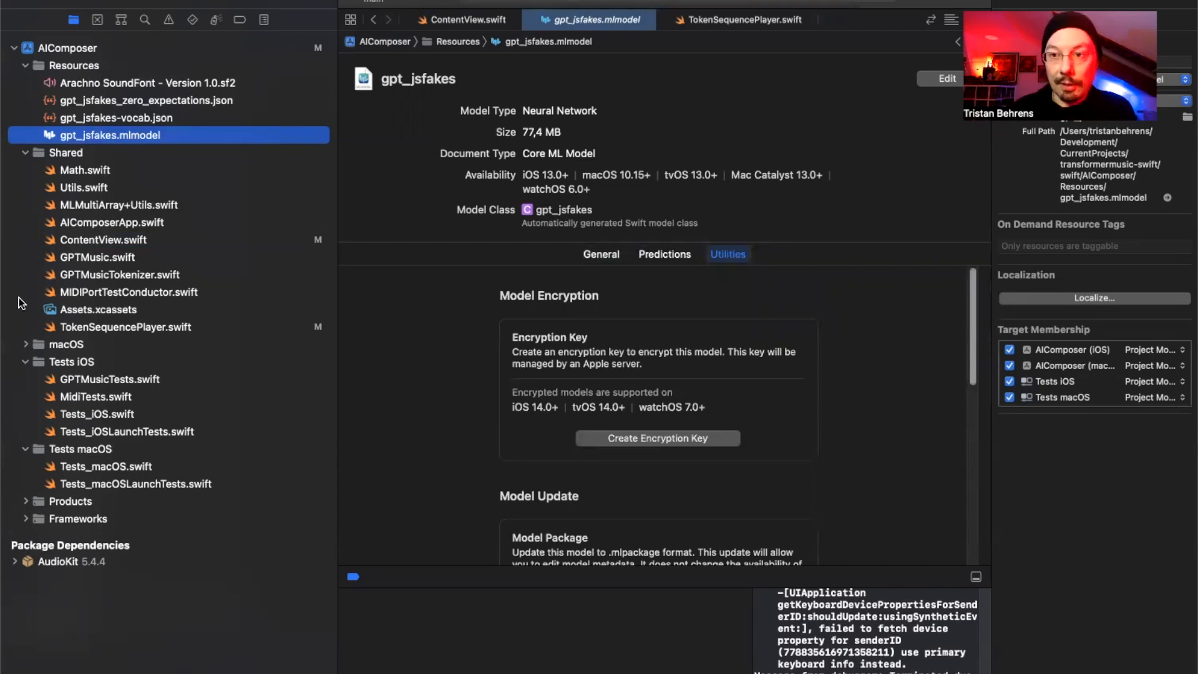
mouse_move(6, 212)
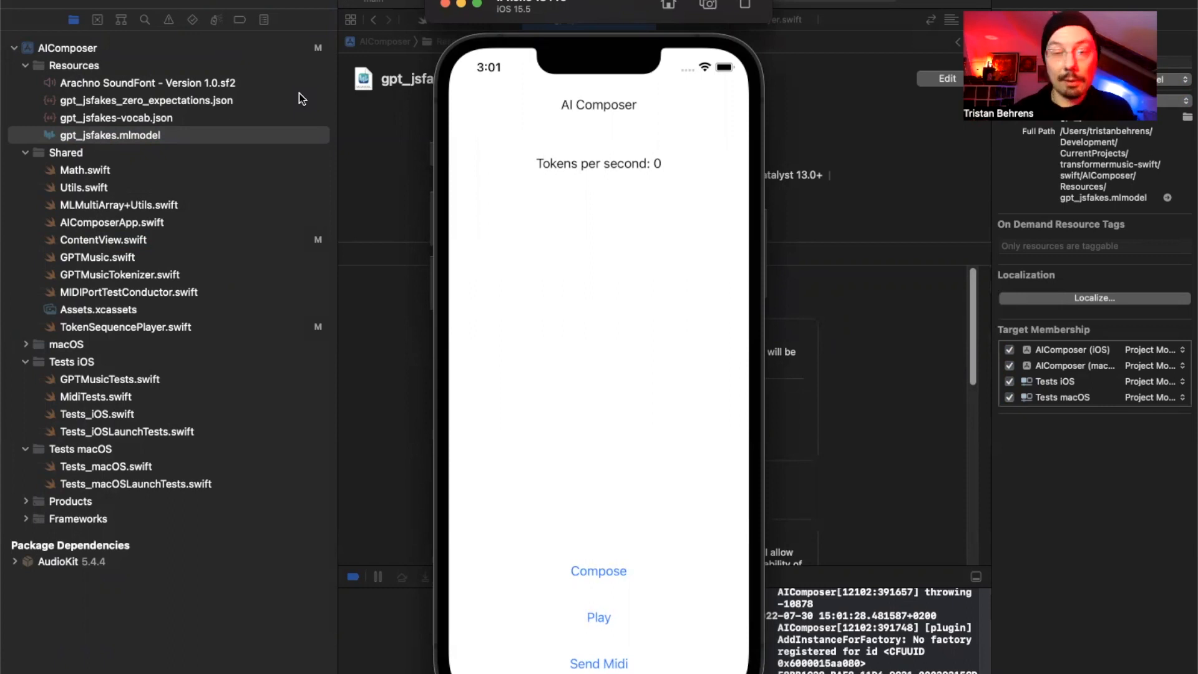
mouse_move(342, 204)
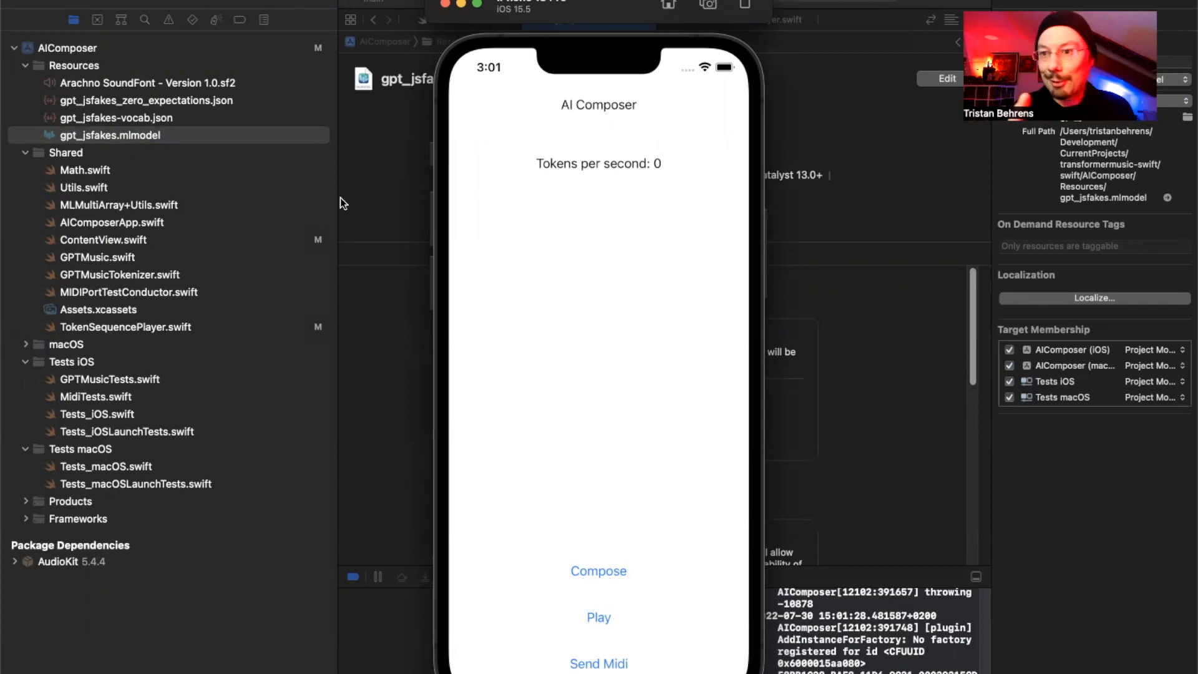
mouse_move(336, 299)
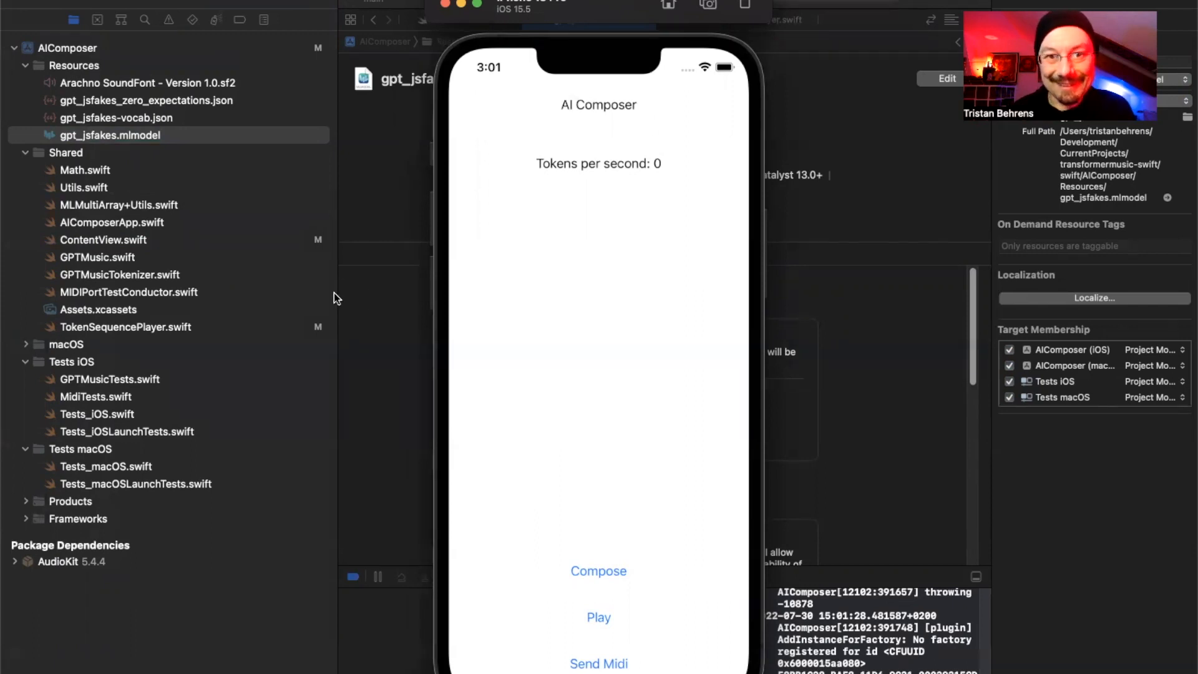
mouse_move(607, 520)
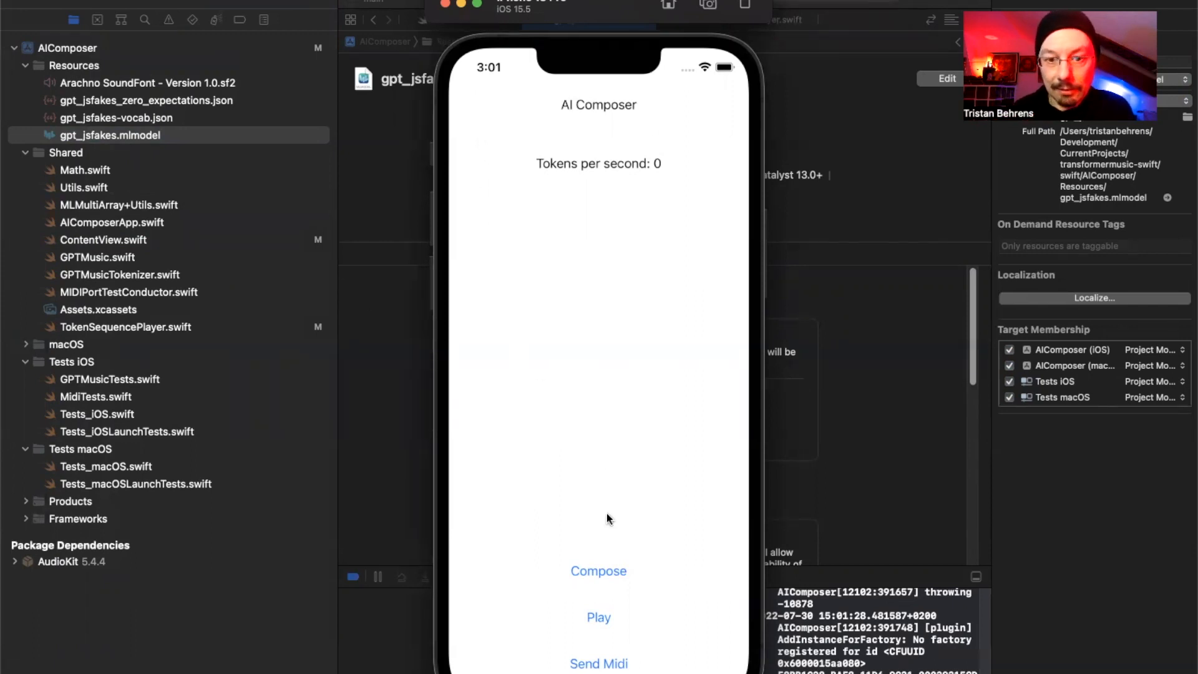
Tap Compose in the running AI Composer app to start token generation
left_click(598, 571)
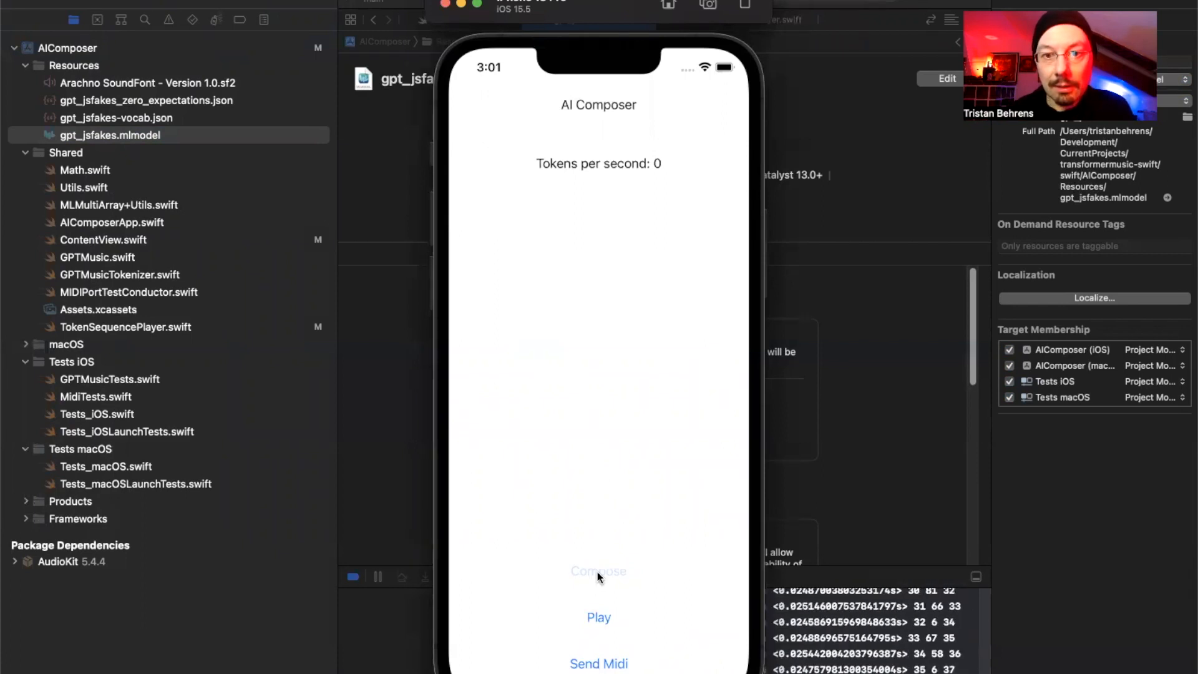
Tap Compose to produce a PIECE_START token sequence at 39 tokens per second
left_click(599, 571)
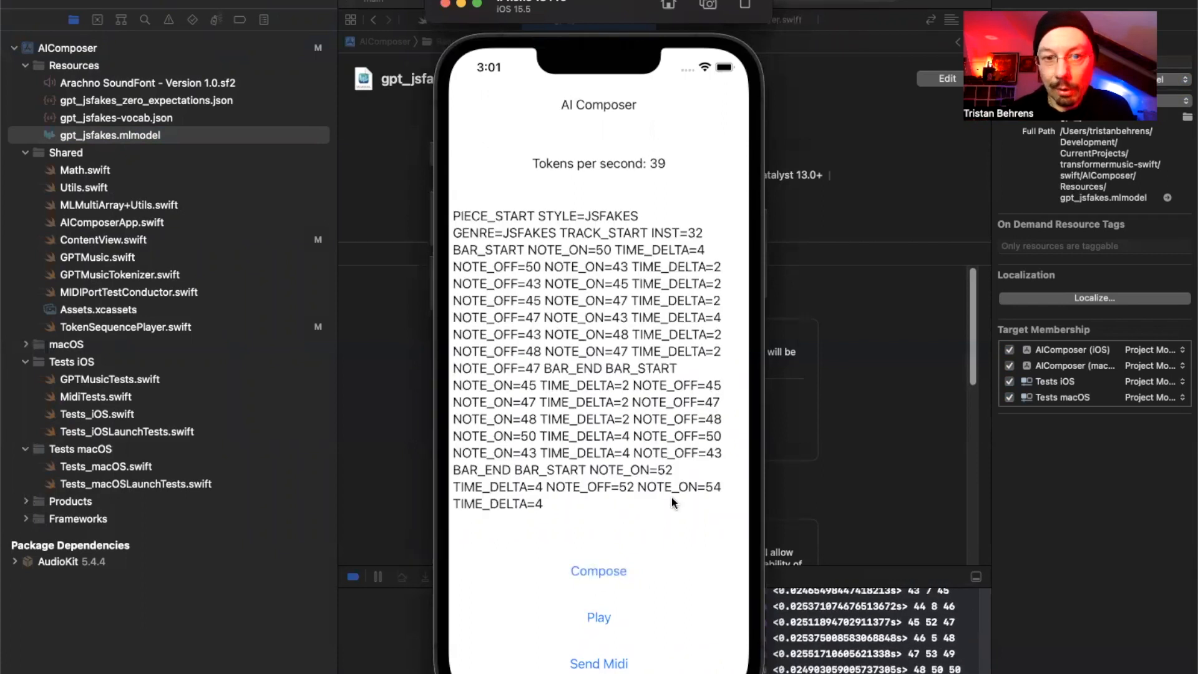
mouse_move(567, 526)
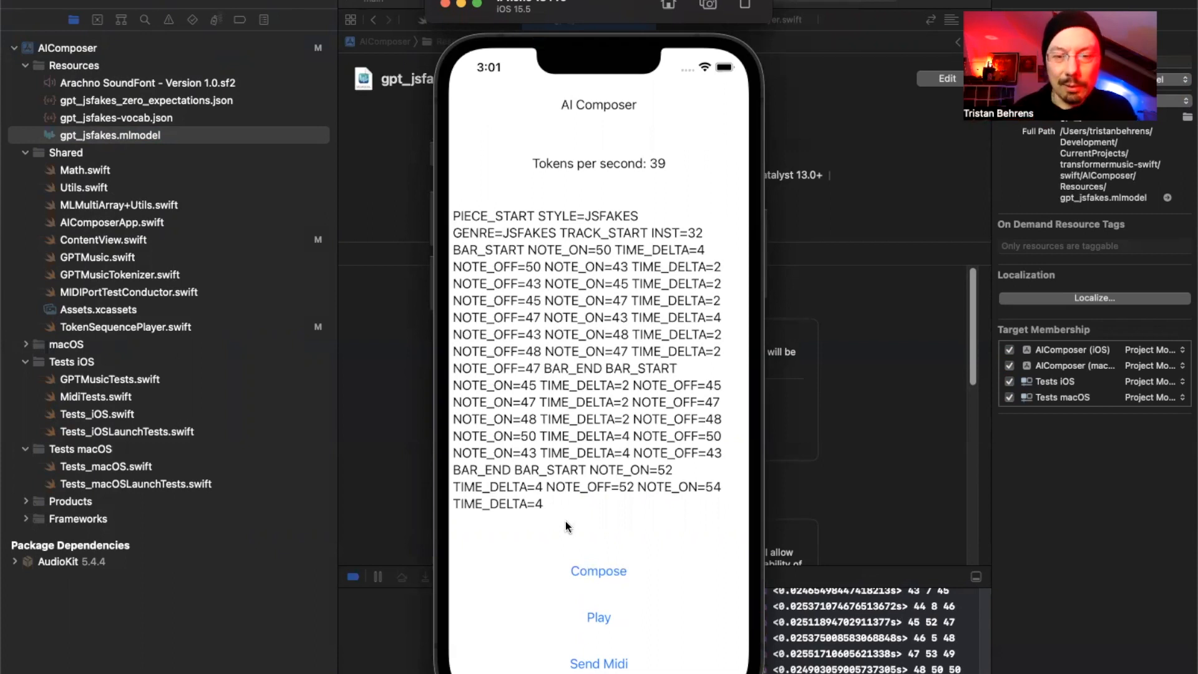
mouse_move(568, 516)
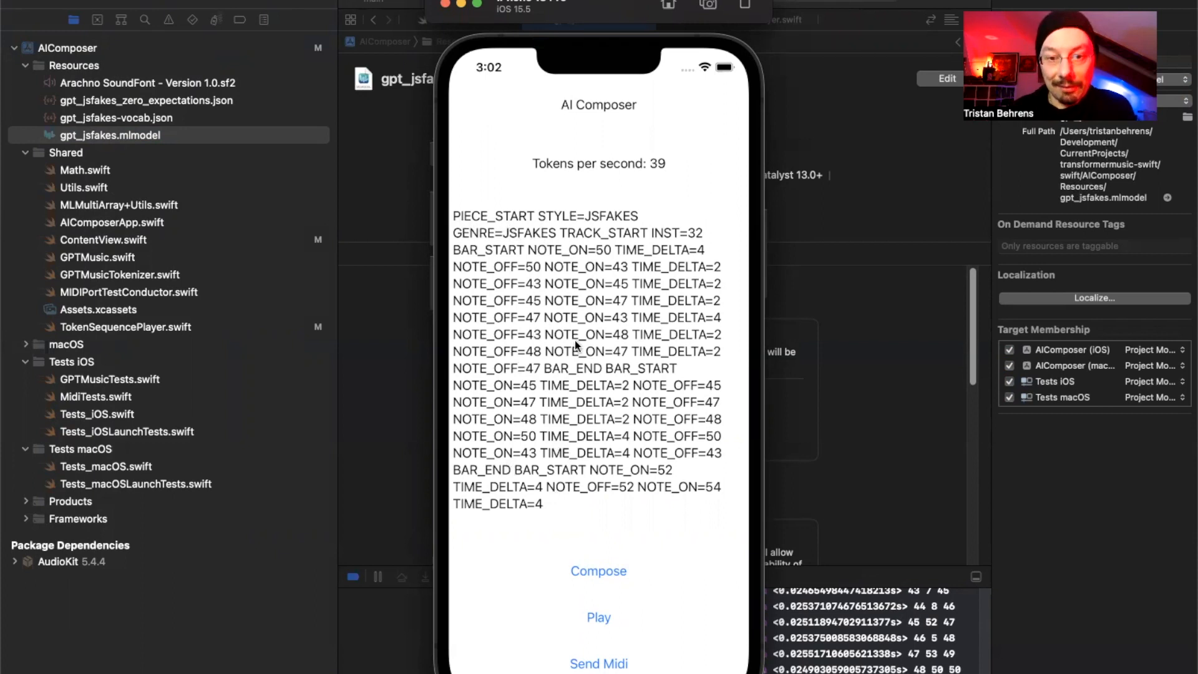
mouse_move(542, 263)
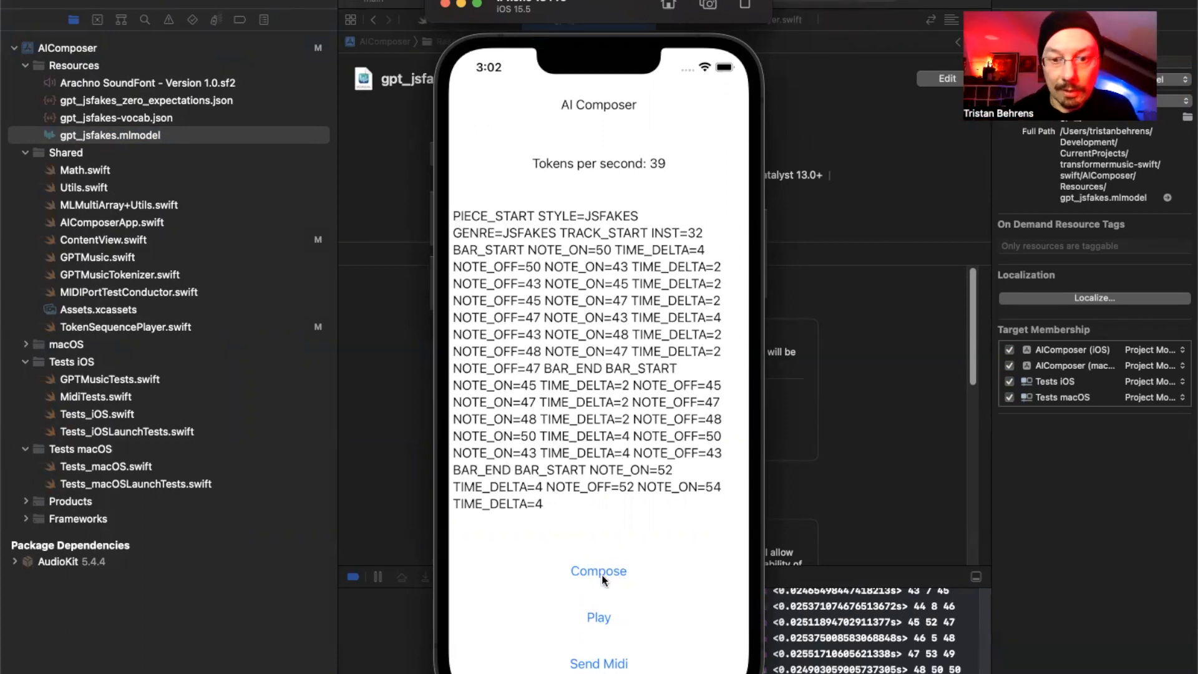
Tap Compose again for a new INST=48 sequence at 40 tokens per second
left_click(598, 571)
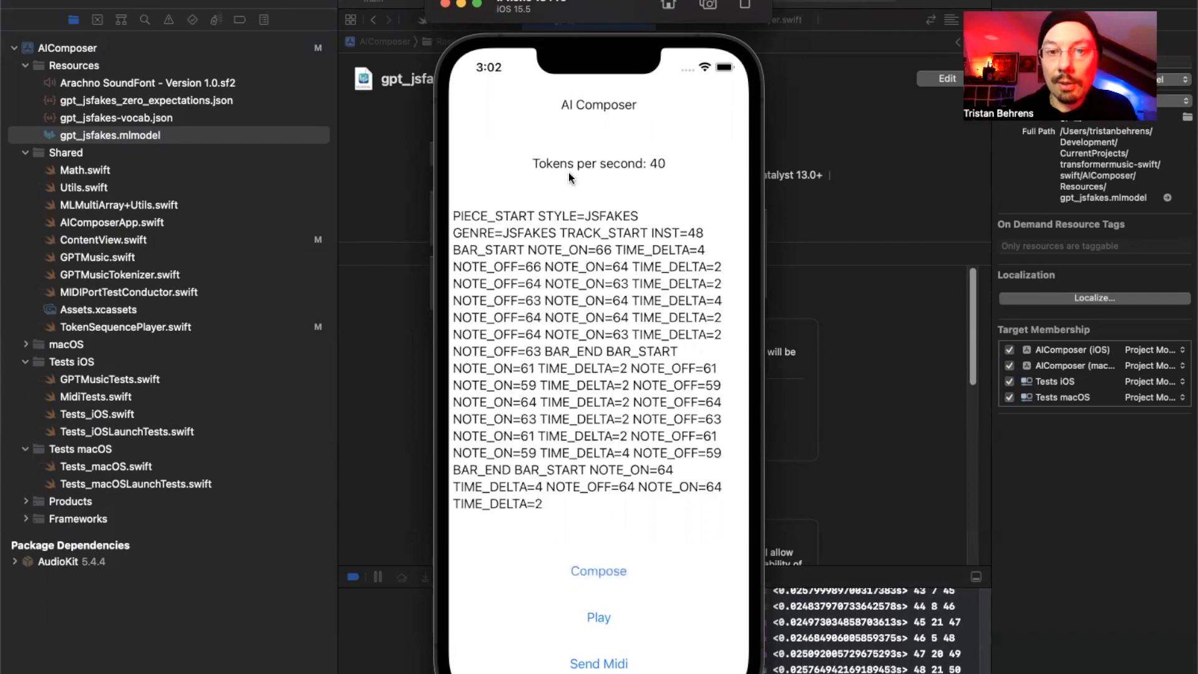
mouse_move(657, 171)
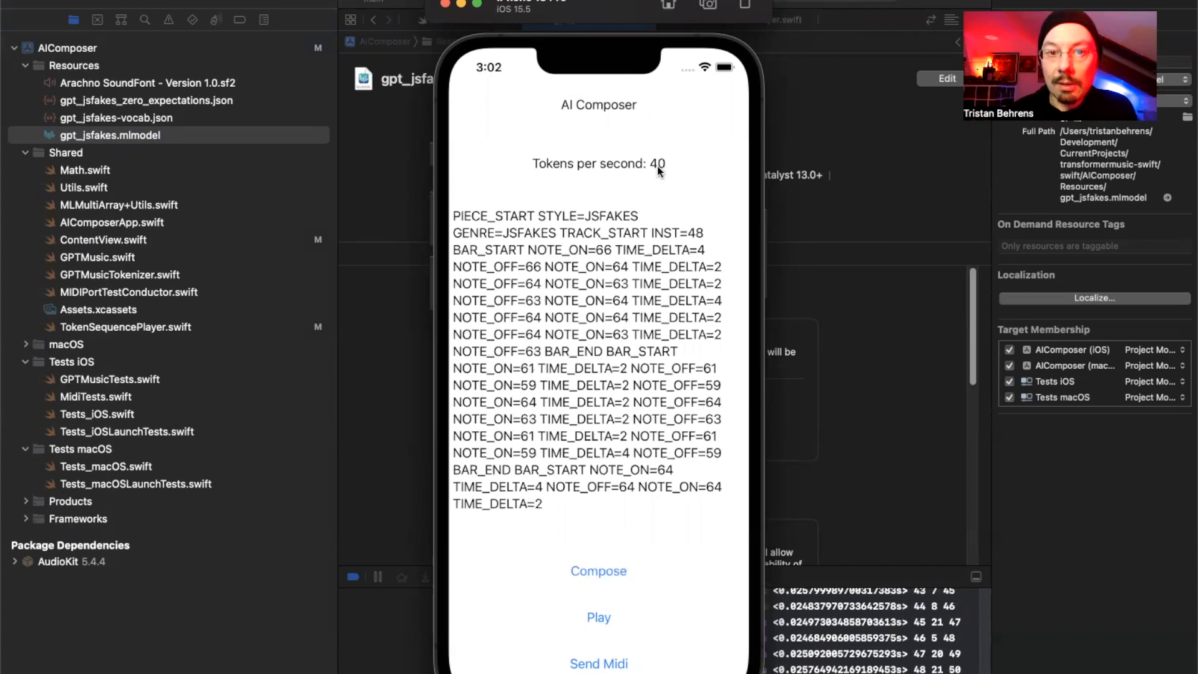
mouse_move(569, 241)
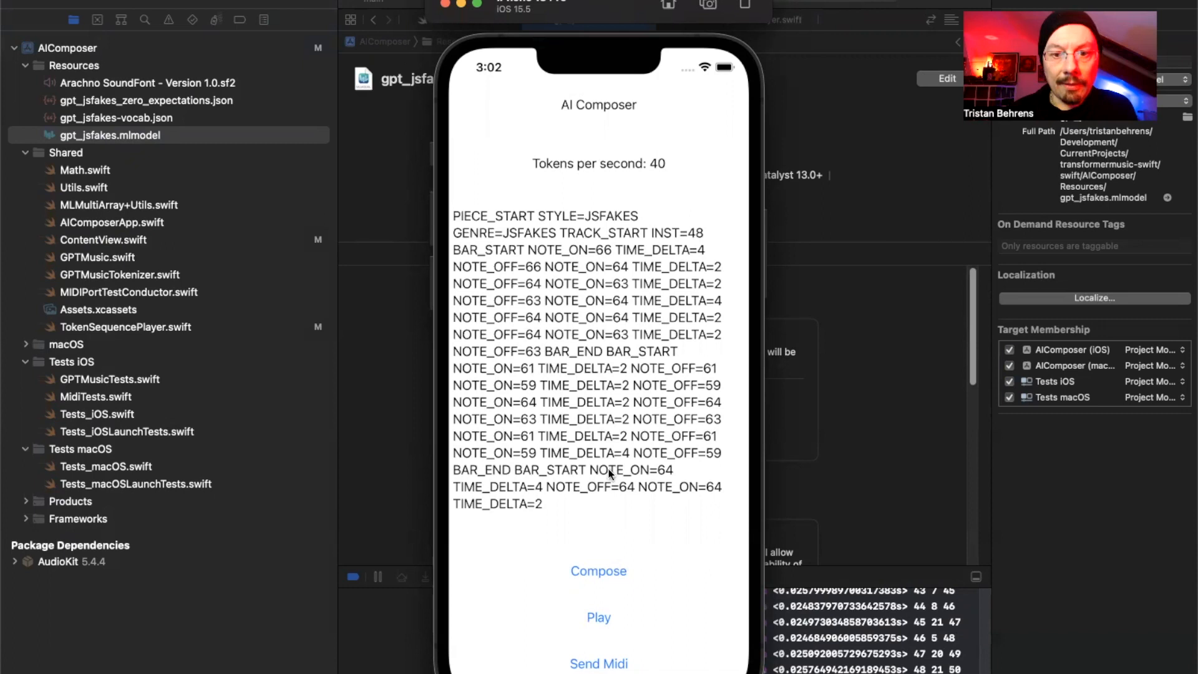
mouse_move(614, 243)
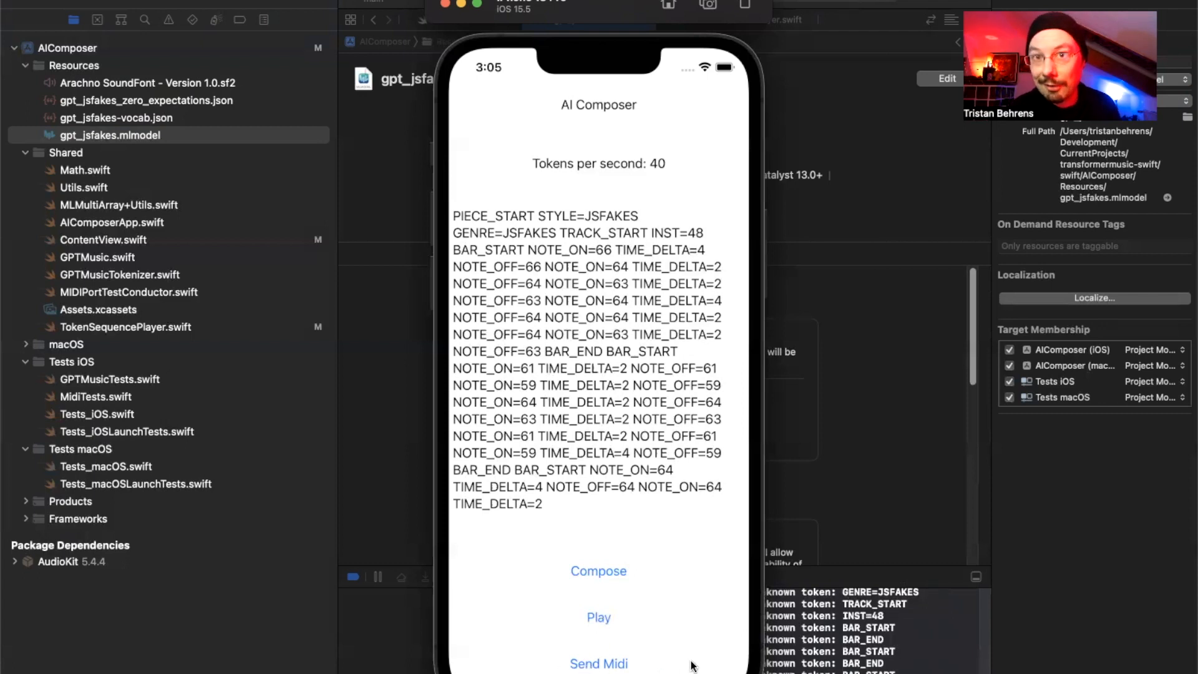
mouse_move(690, 646)
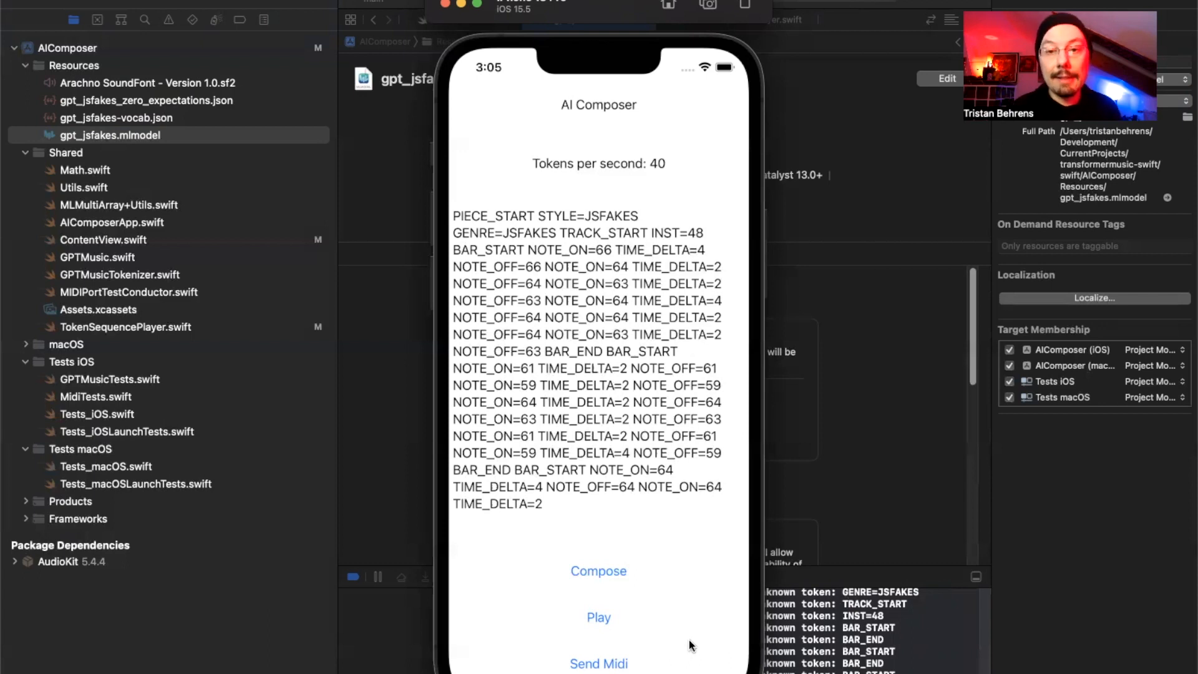